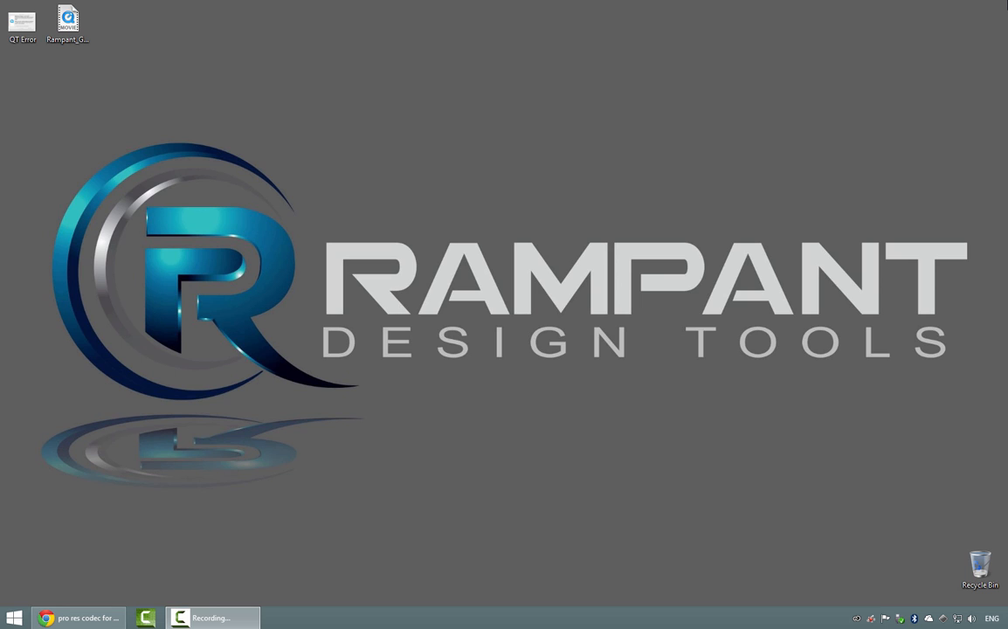
mouse_move(476, 45)
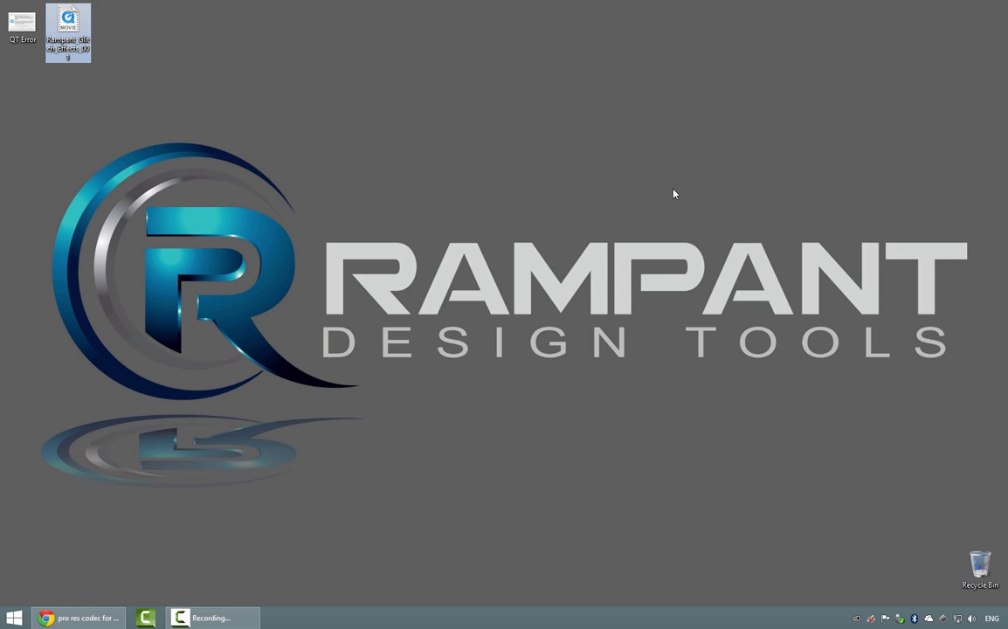
Step: Open Rampant_Glitch_Effects_001.mov from the desktop in QuickTime, which shows only a black frame
double_click(68, 32)
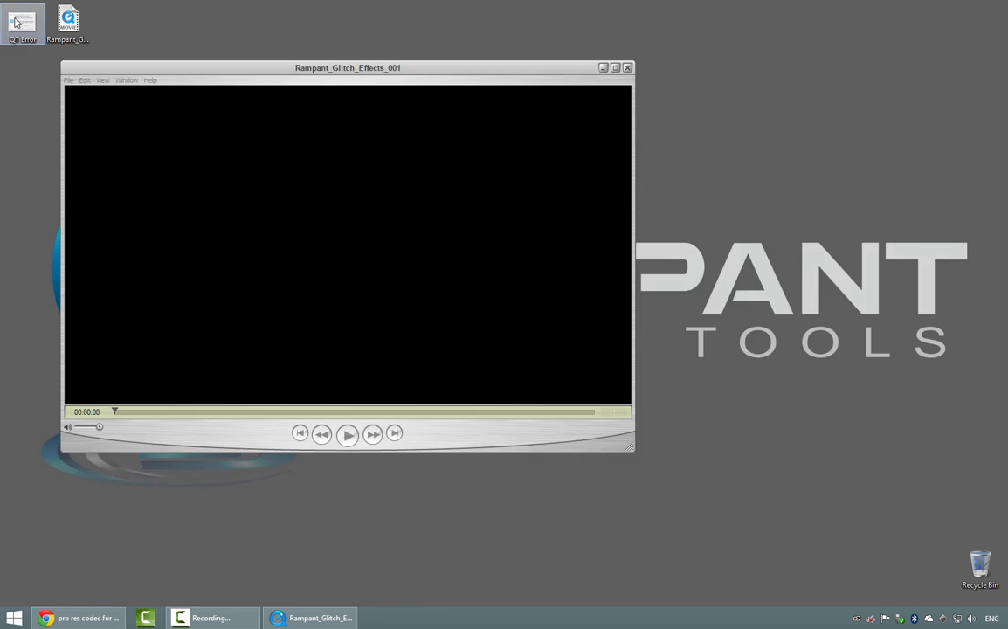
Step: View the QT Error screenshot of QuickTime's missing-software message, then close Photo Viewer
left_click(347, 434)
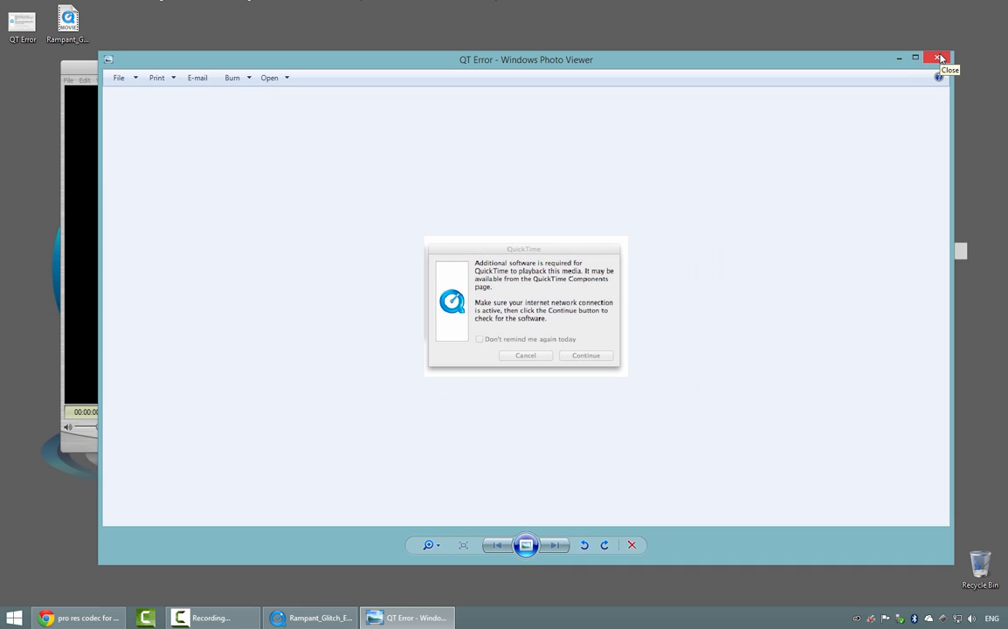
left_click(939, 59)
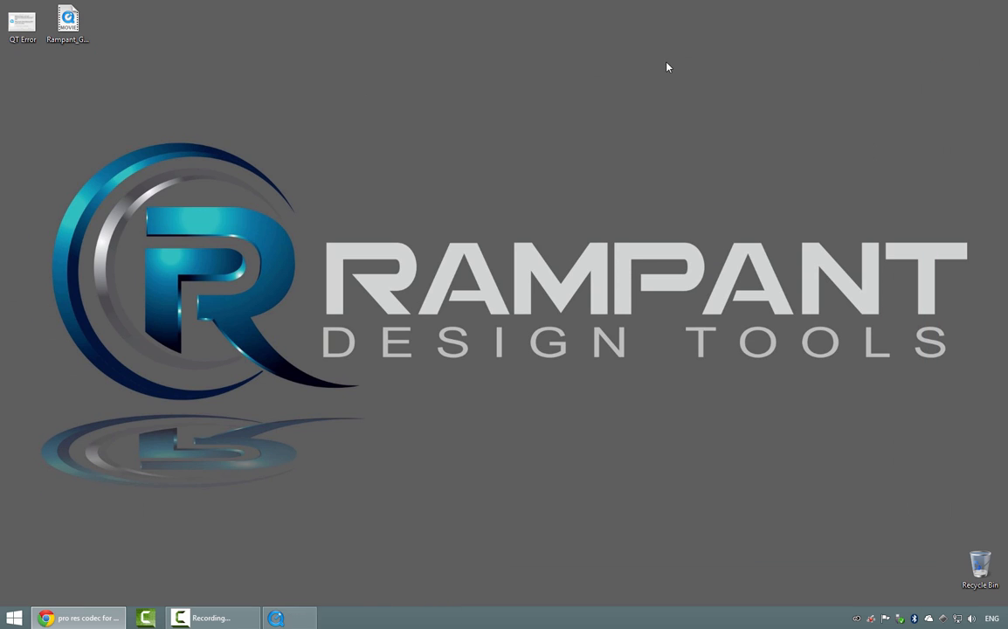
Step: From the 'pro res codec for windows' results, open Apple ProRes QuickTime Decoder 1.0 for Windows
left_click(77, 617)
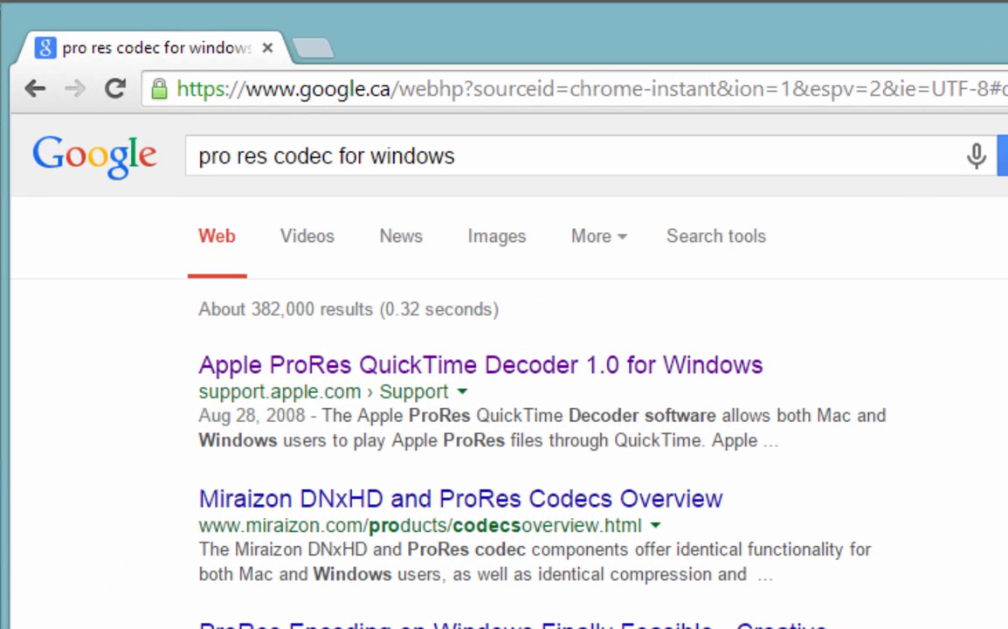
mouse_move(585, 419)
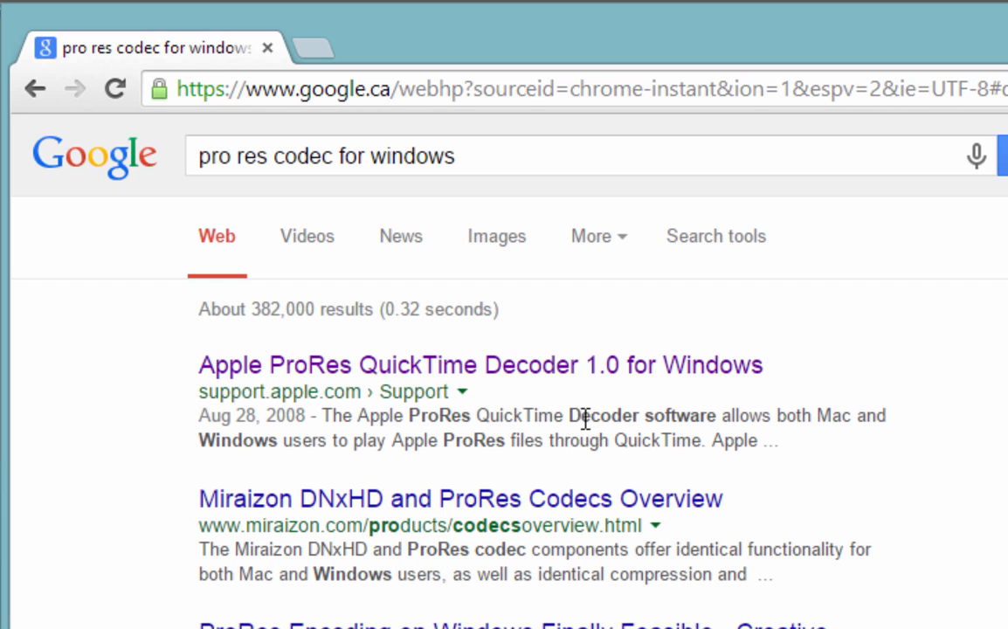
mouse_move(577, 375)
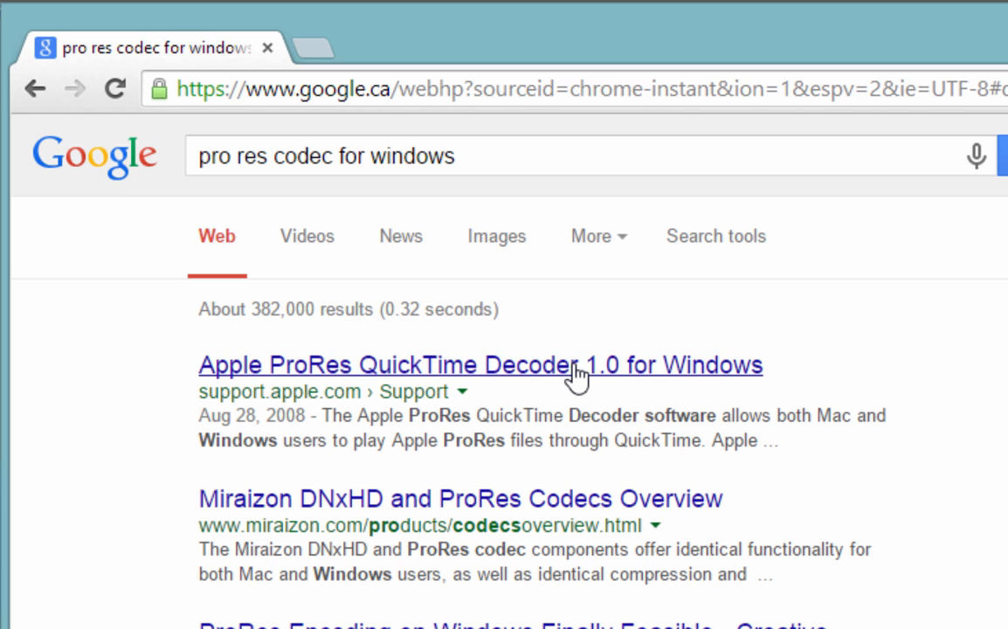
left_click(479, 364)
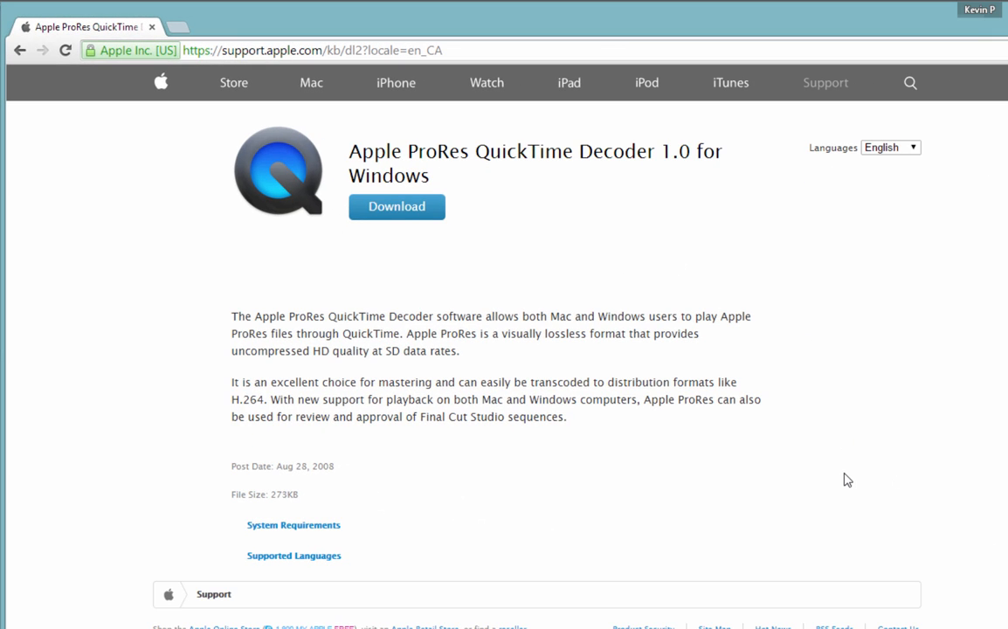
mouse_move(812, 484)
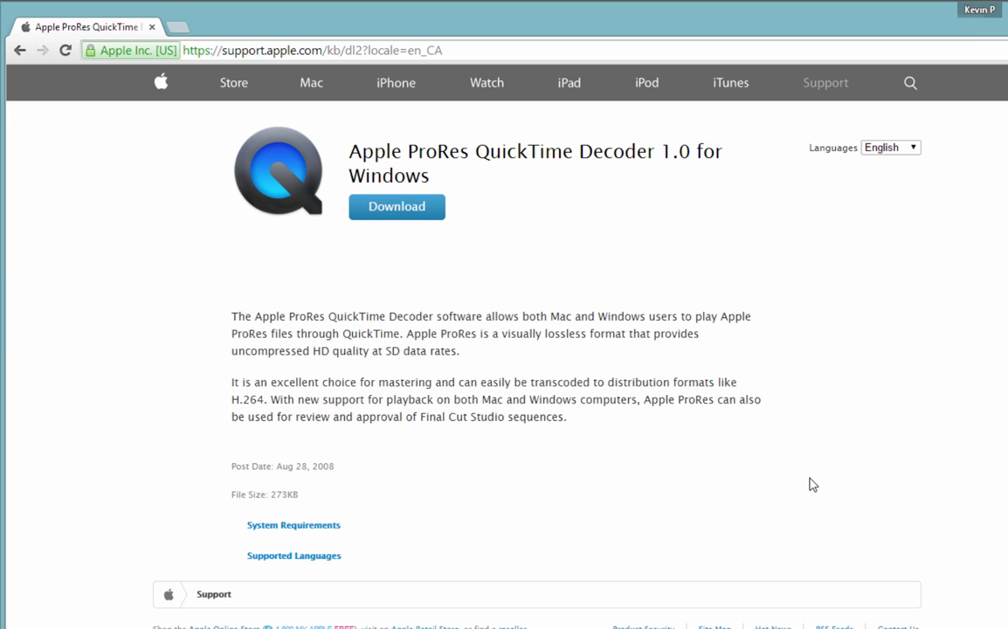
mouse_move(771, 513)
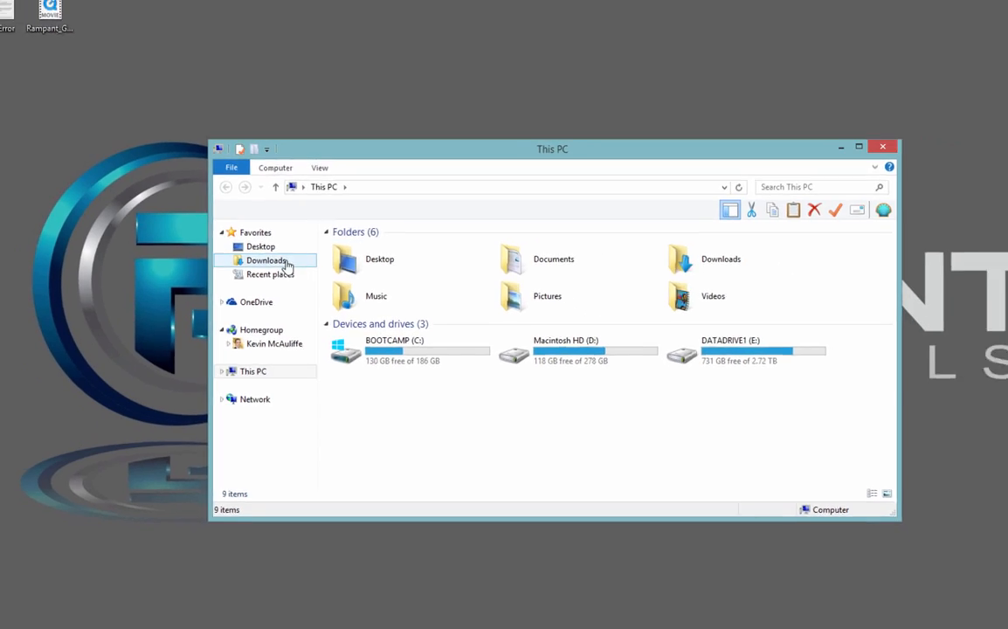
Step: Find ProResDecoderSetup in Downloads, then reopen the Rampant glitch movie in QuickTime
double_click(266, 261)
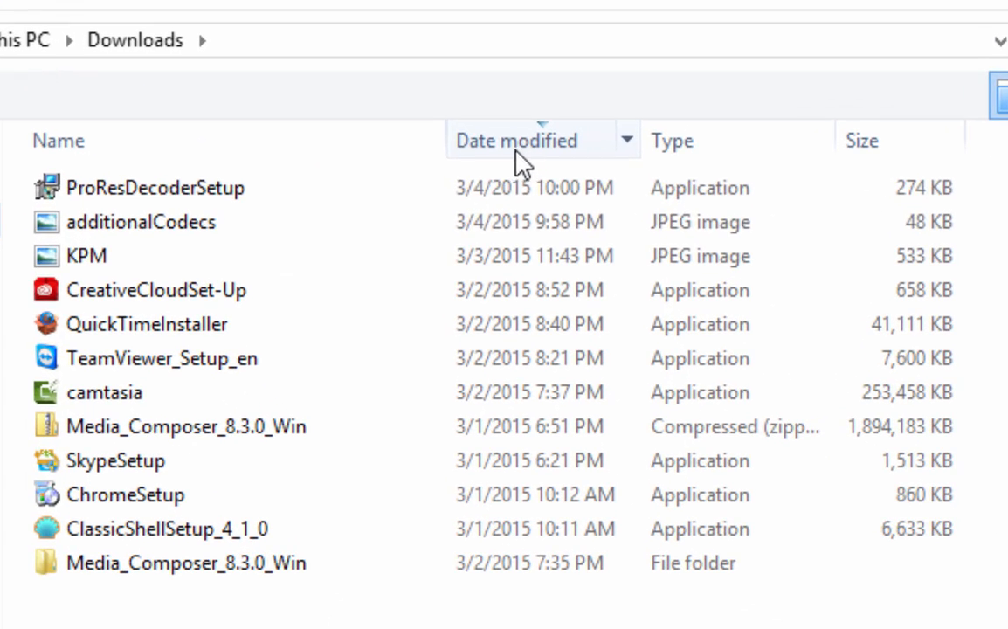
left_click(156, 186)
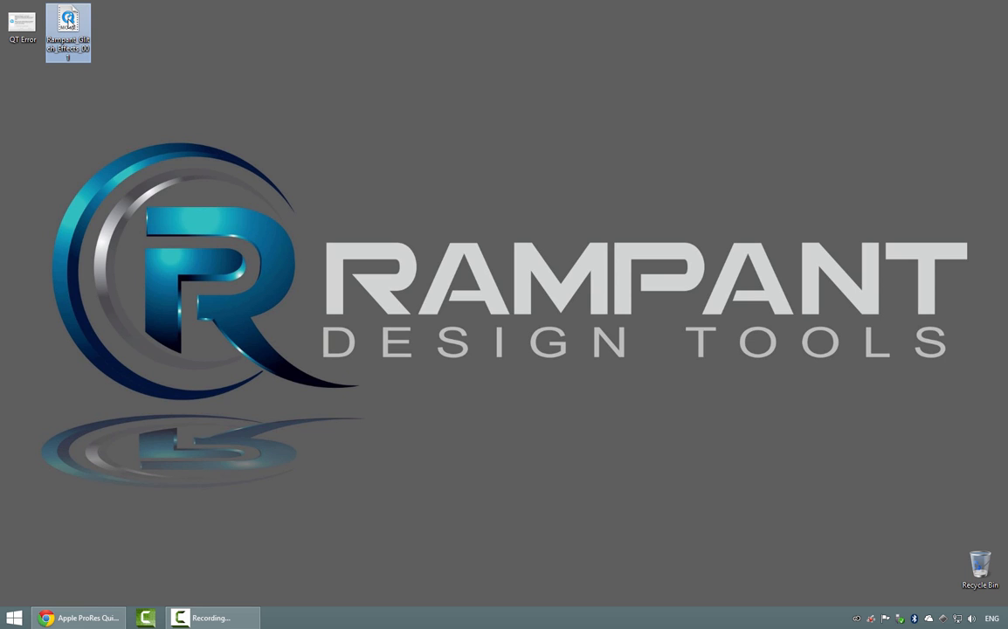
double_click(68, 33)
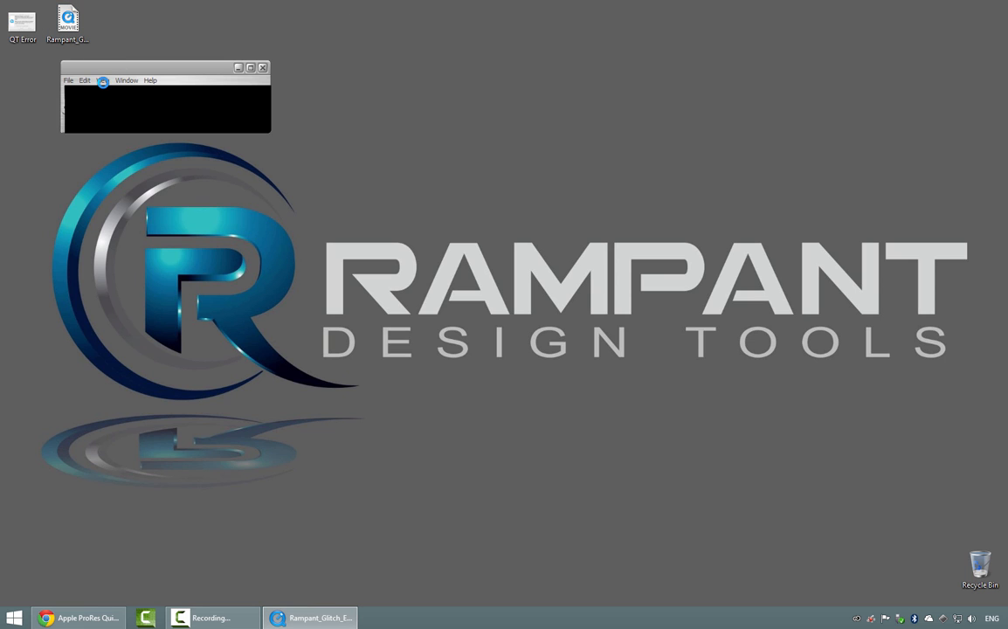